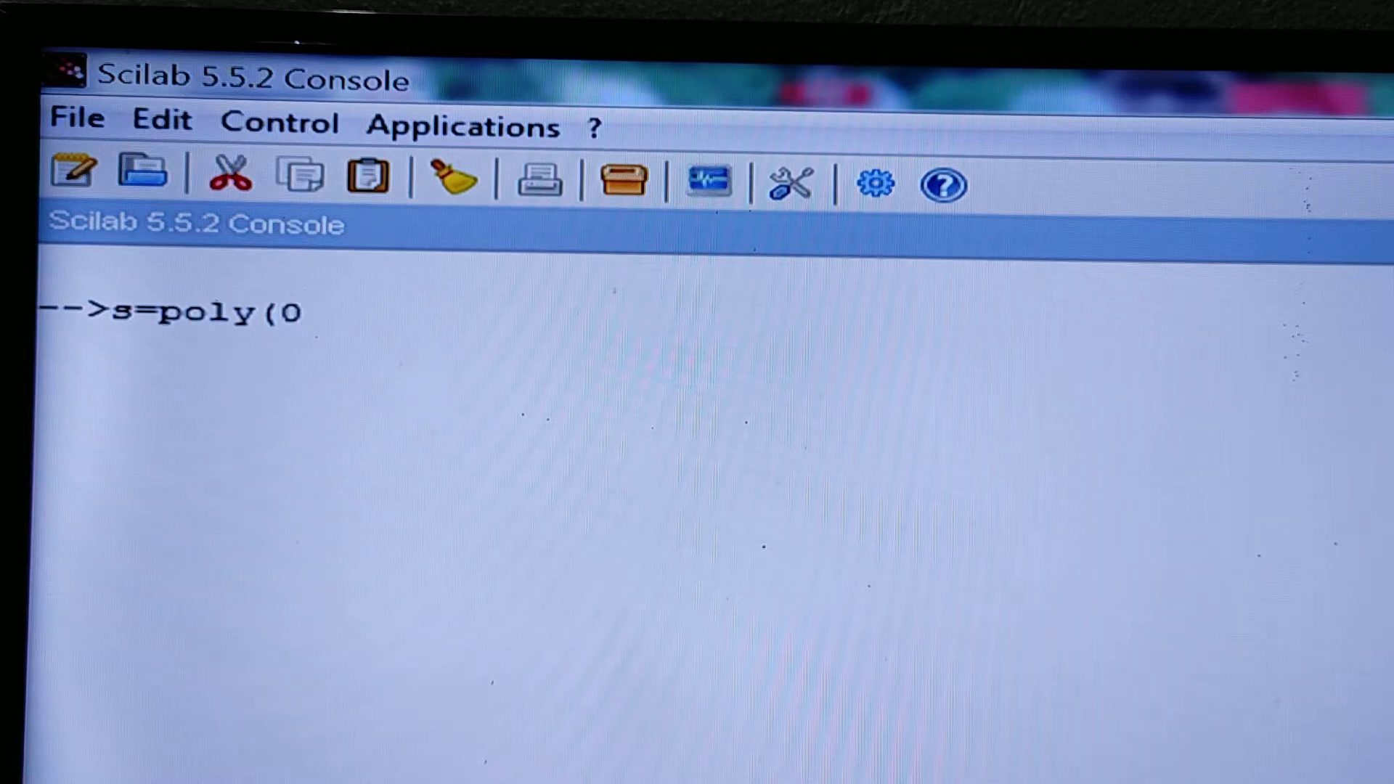
pyautogui.write(',"s")')
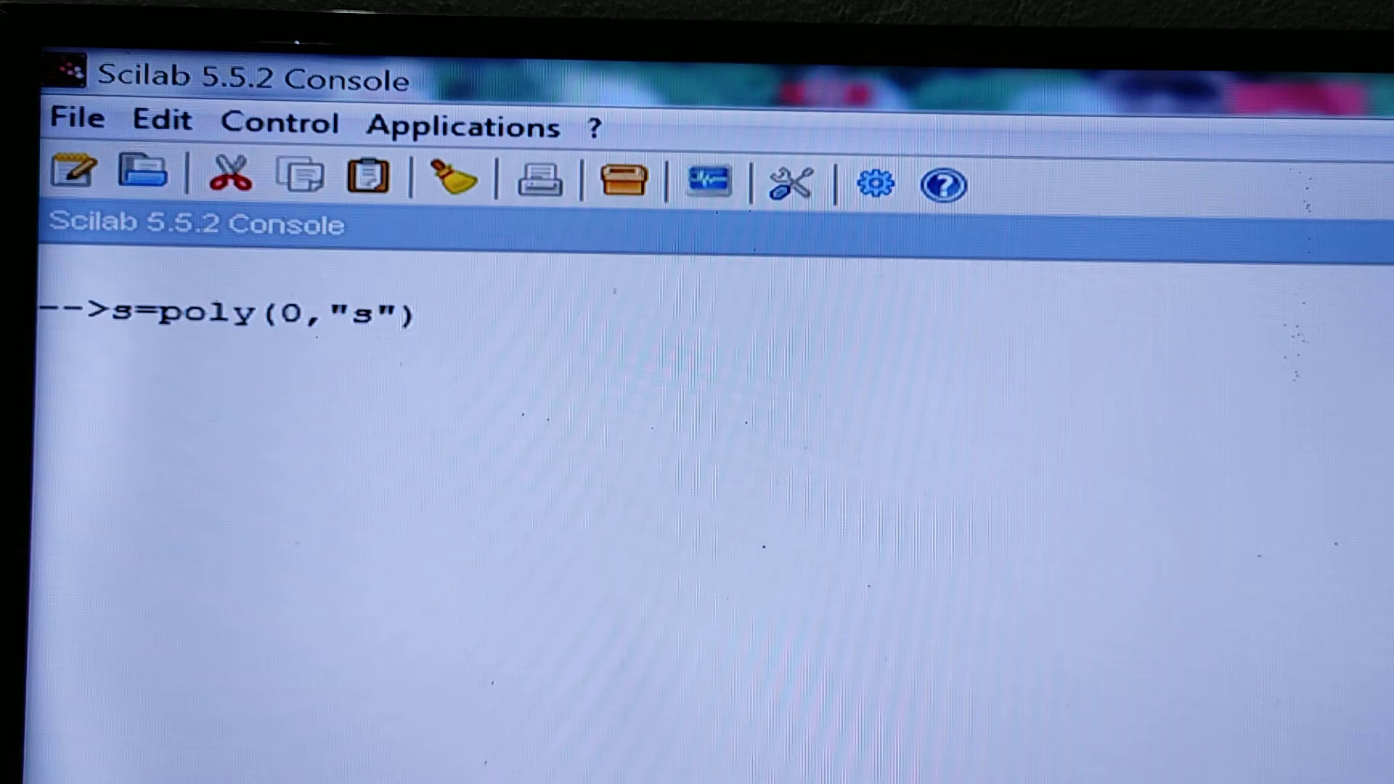
pyautogui.write(';')
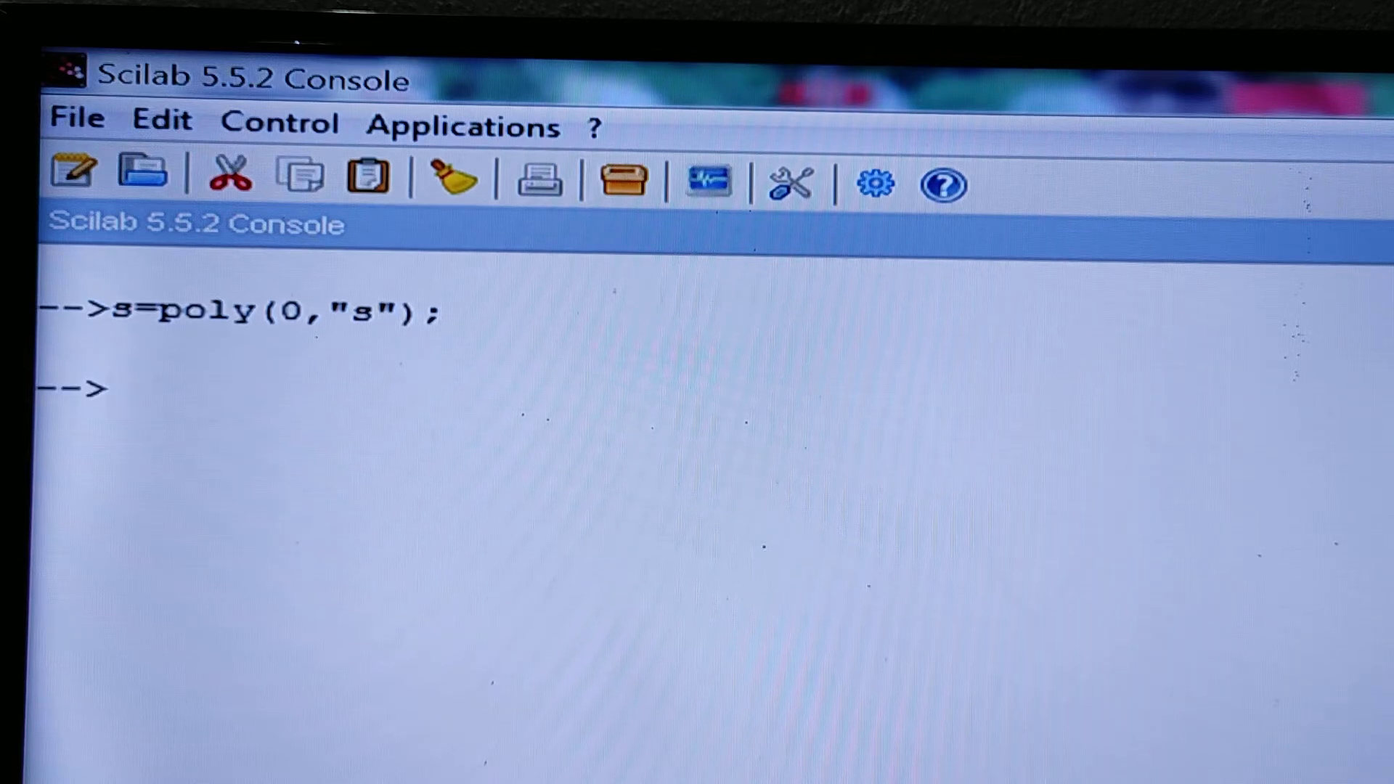
pyautogui.write('p')
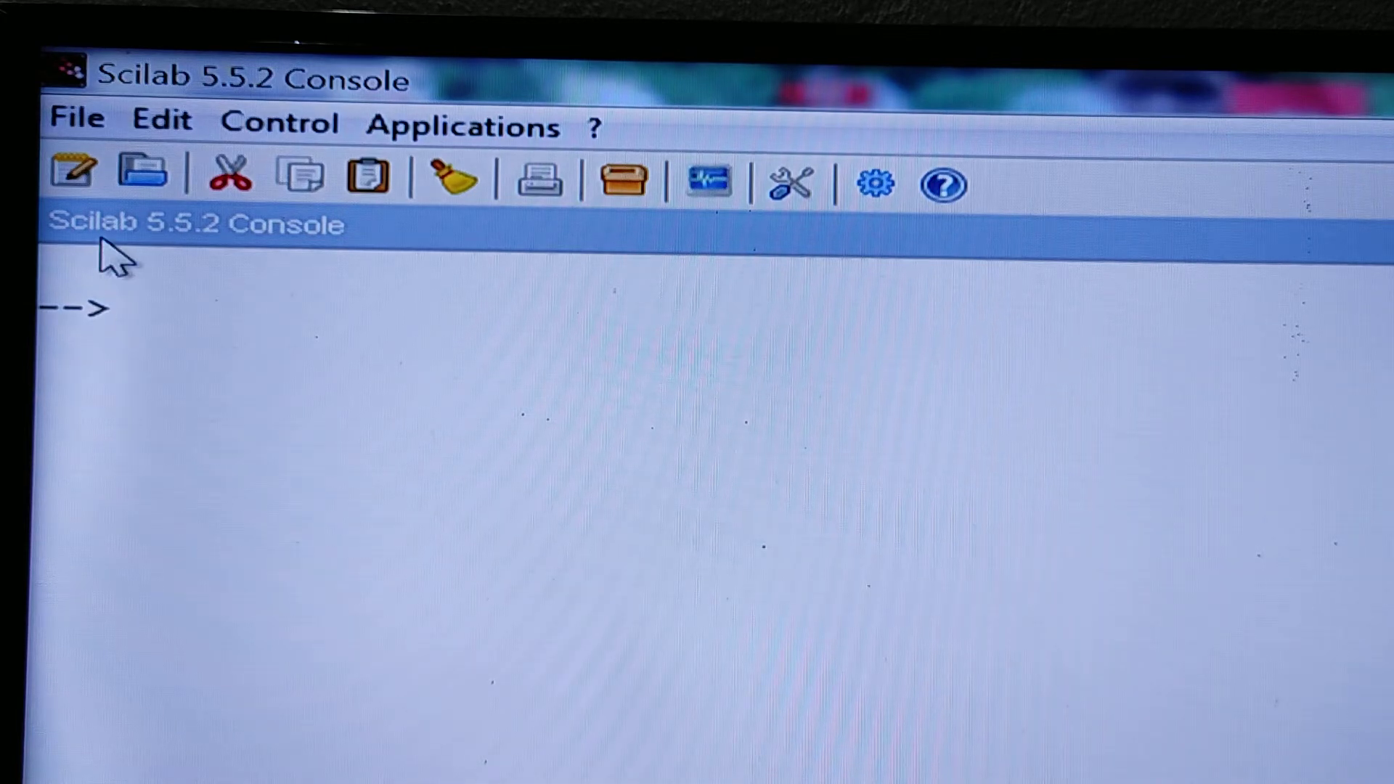
pyautogui.write('s')
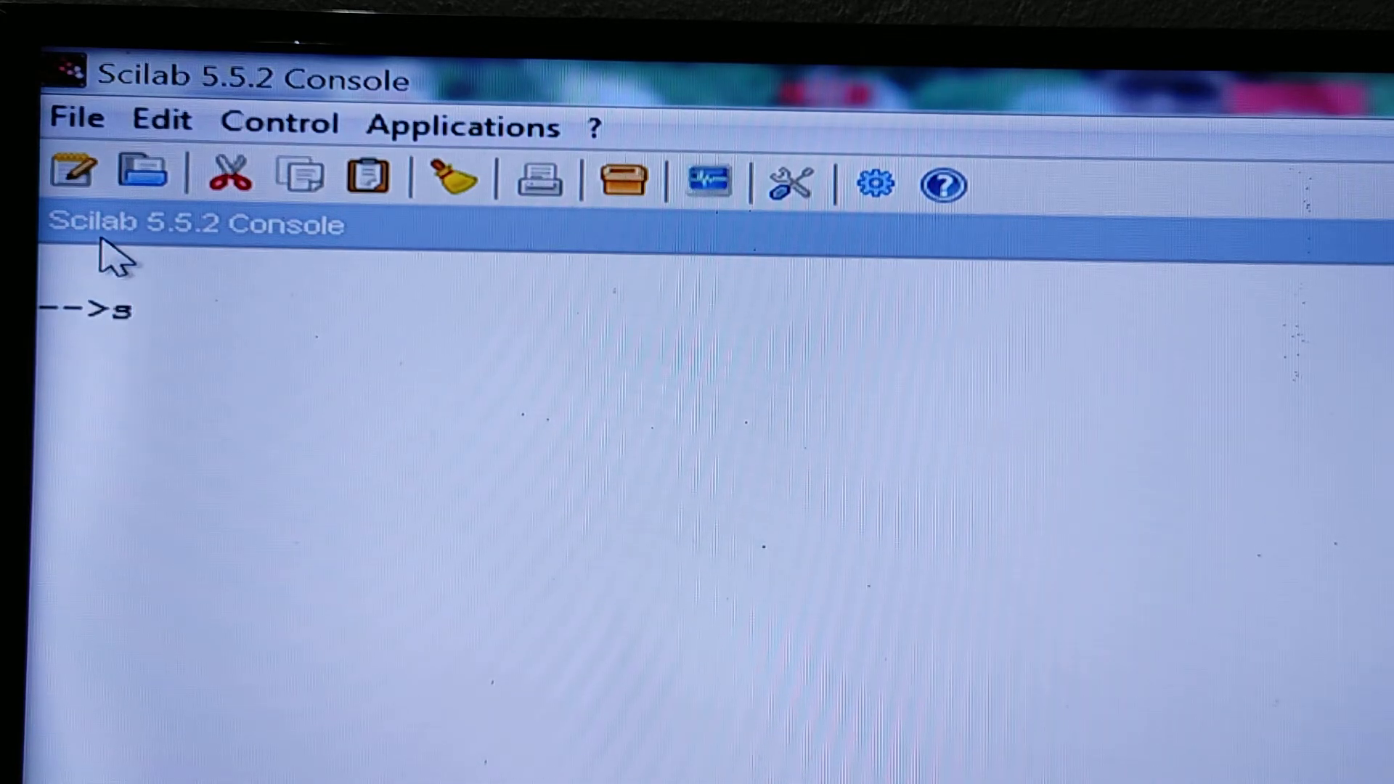
pyautogui.write('=poly(0')
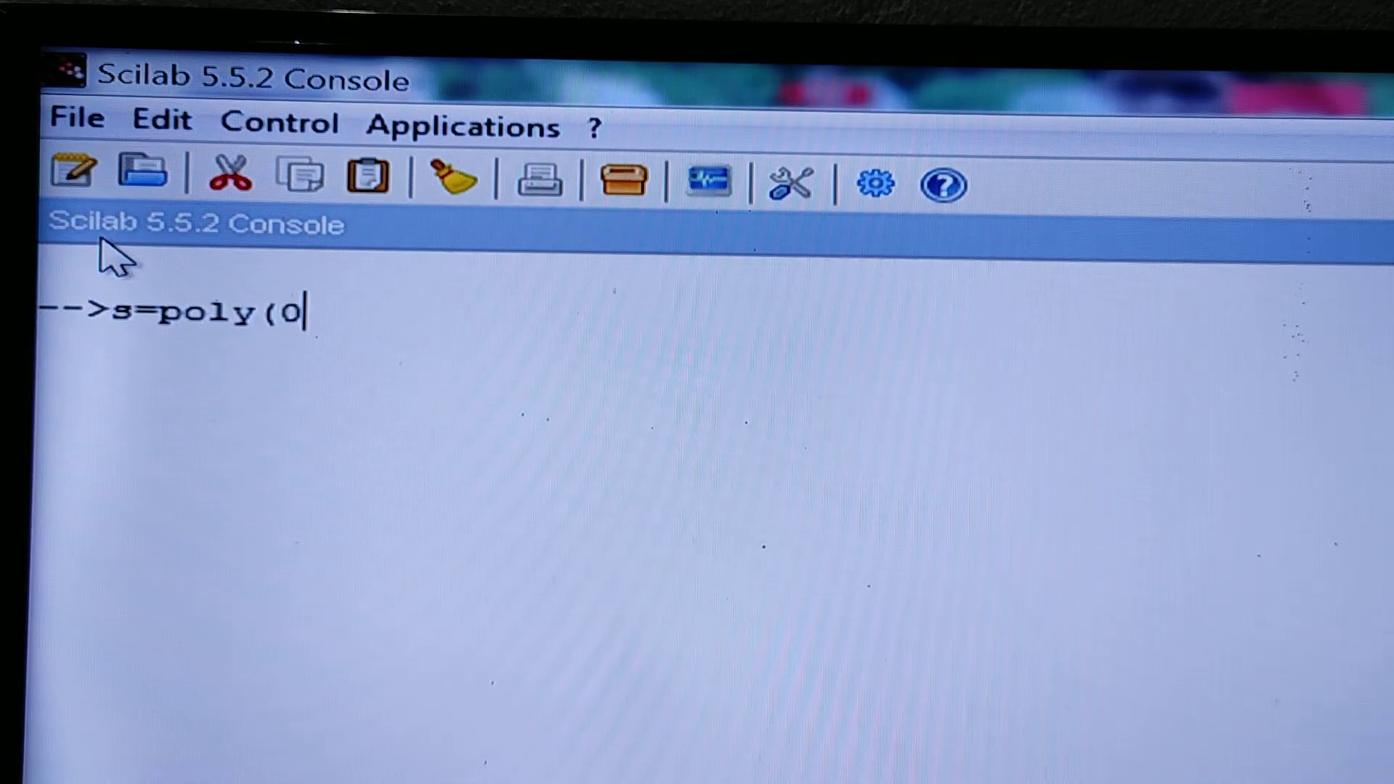
pyautogui.write(',"s");')
pyautogui.write('p=s')
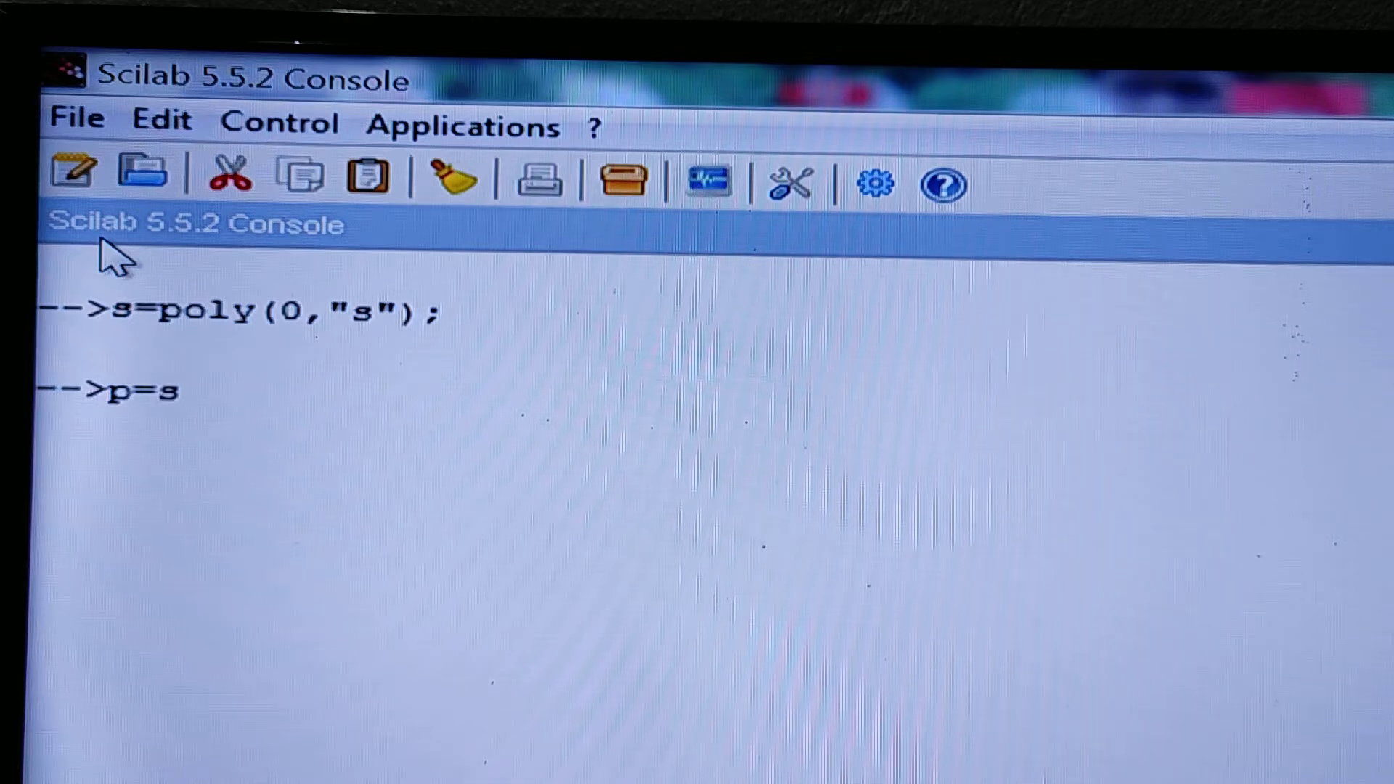
pyautogui.write('^4+2*')
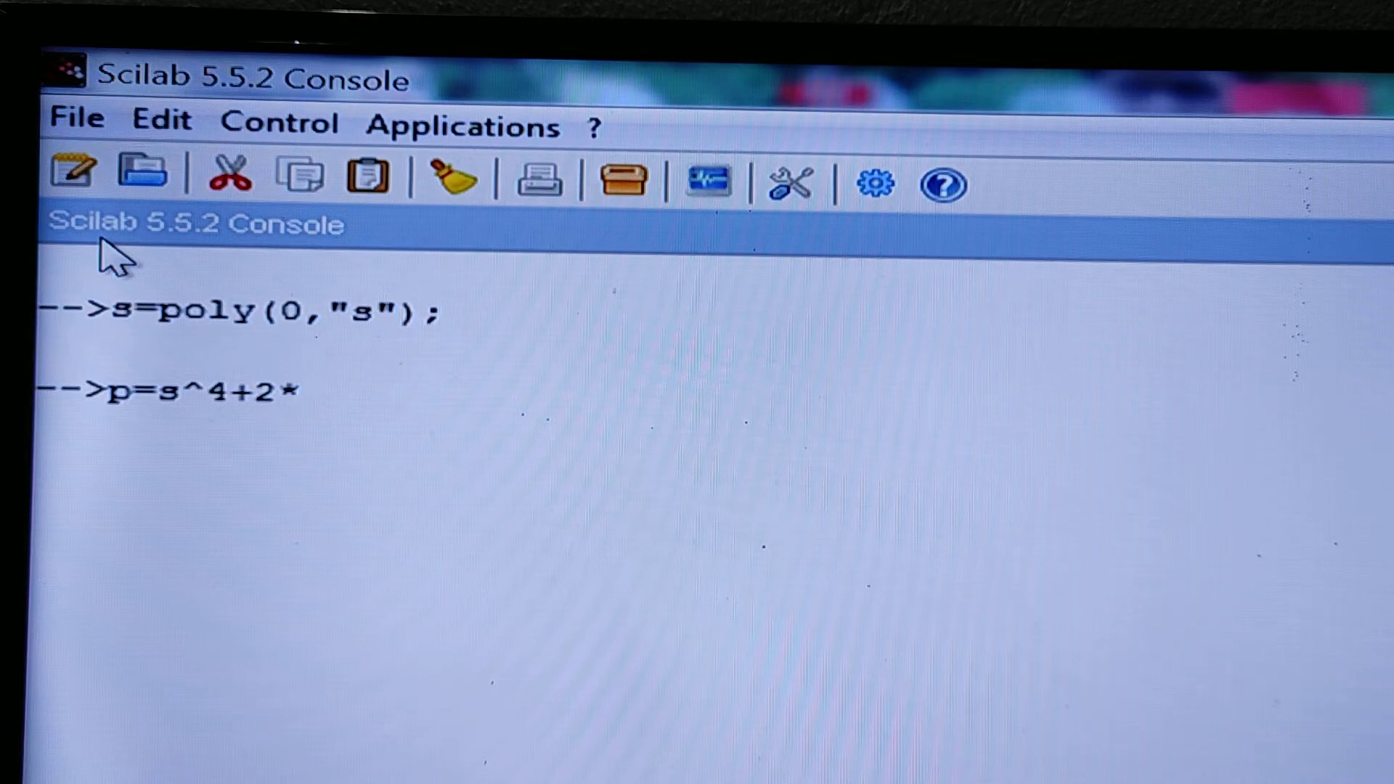
pyautogui.write('s^3')
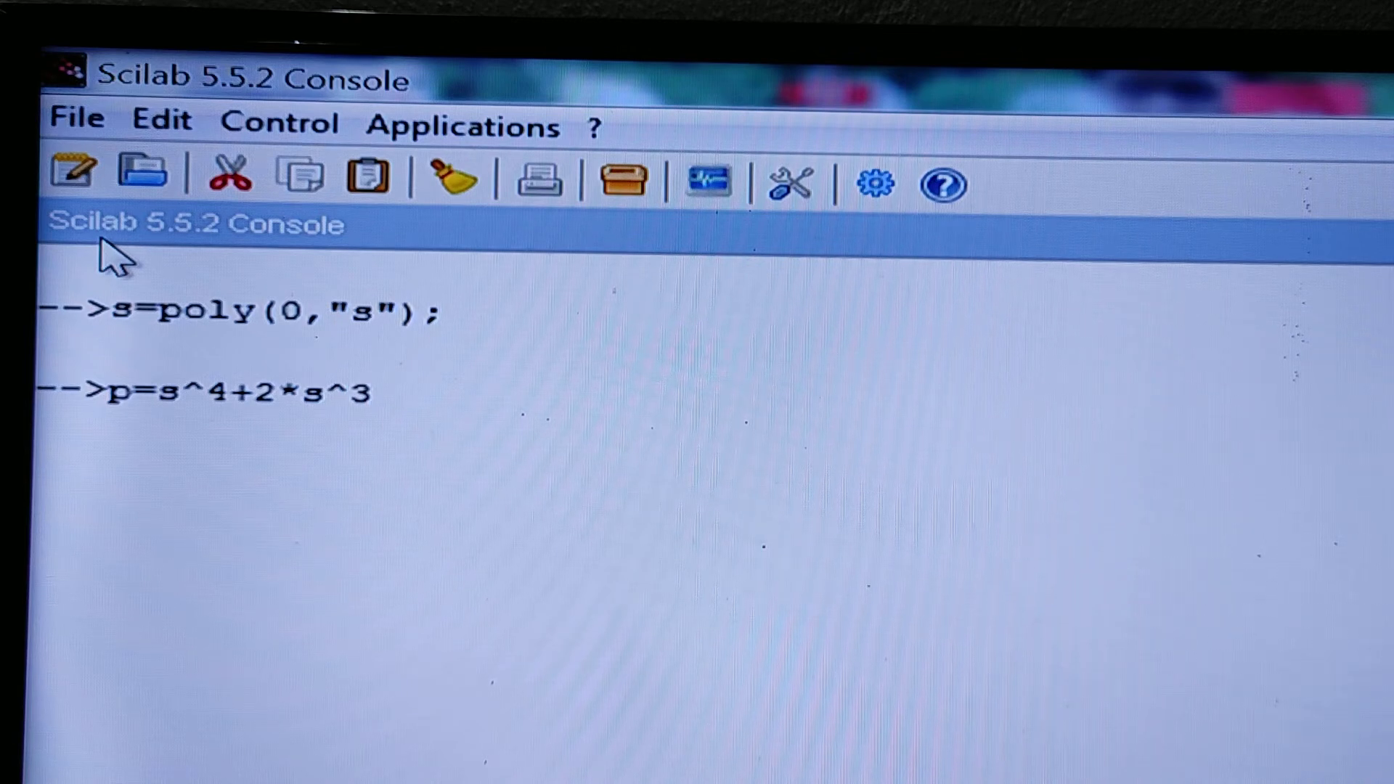
pyautogui.write(';')
pyautogui.write('q=derivat(')
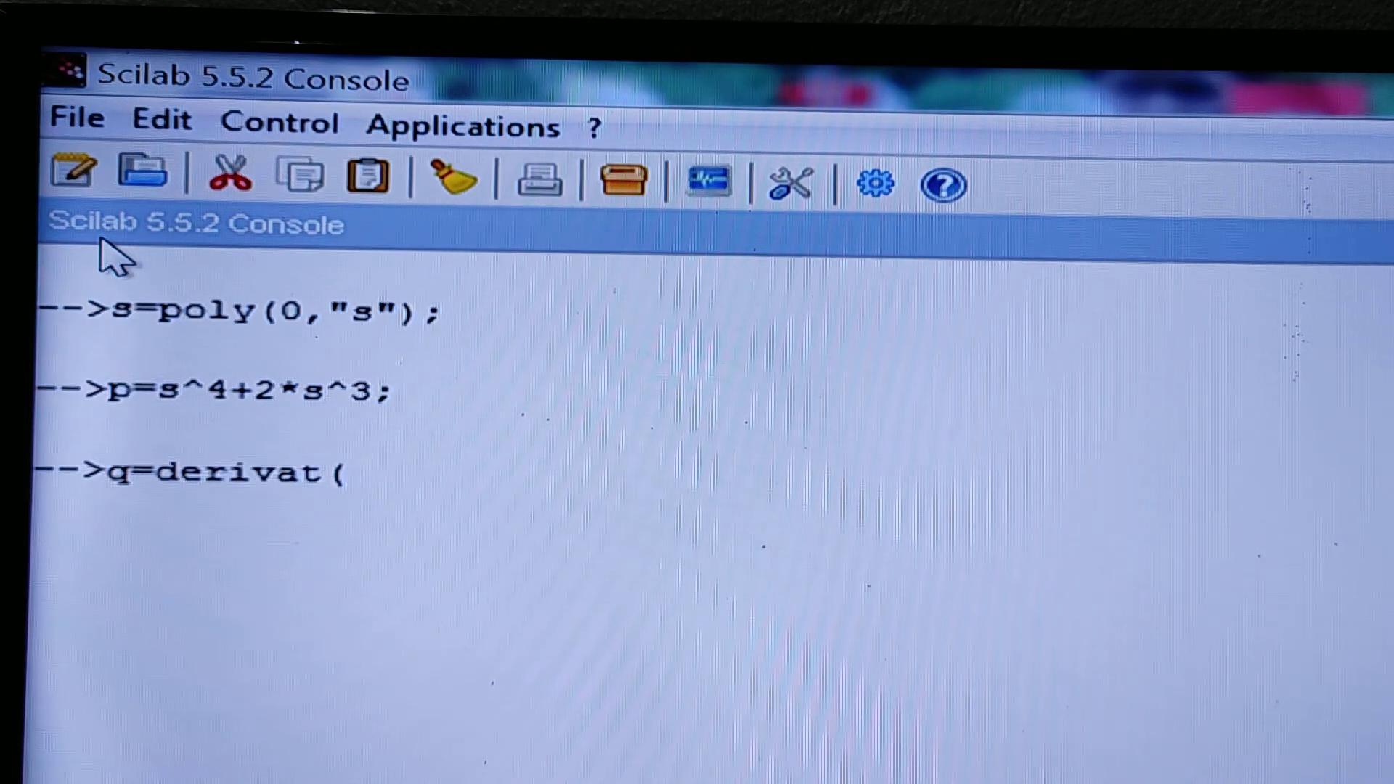
pyautogui.write('p)')
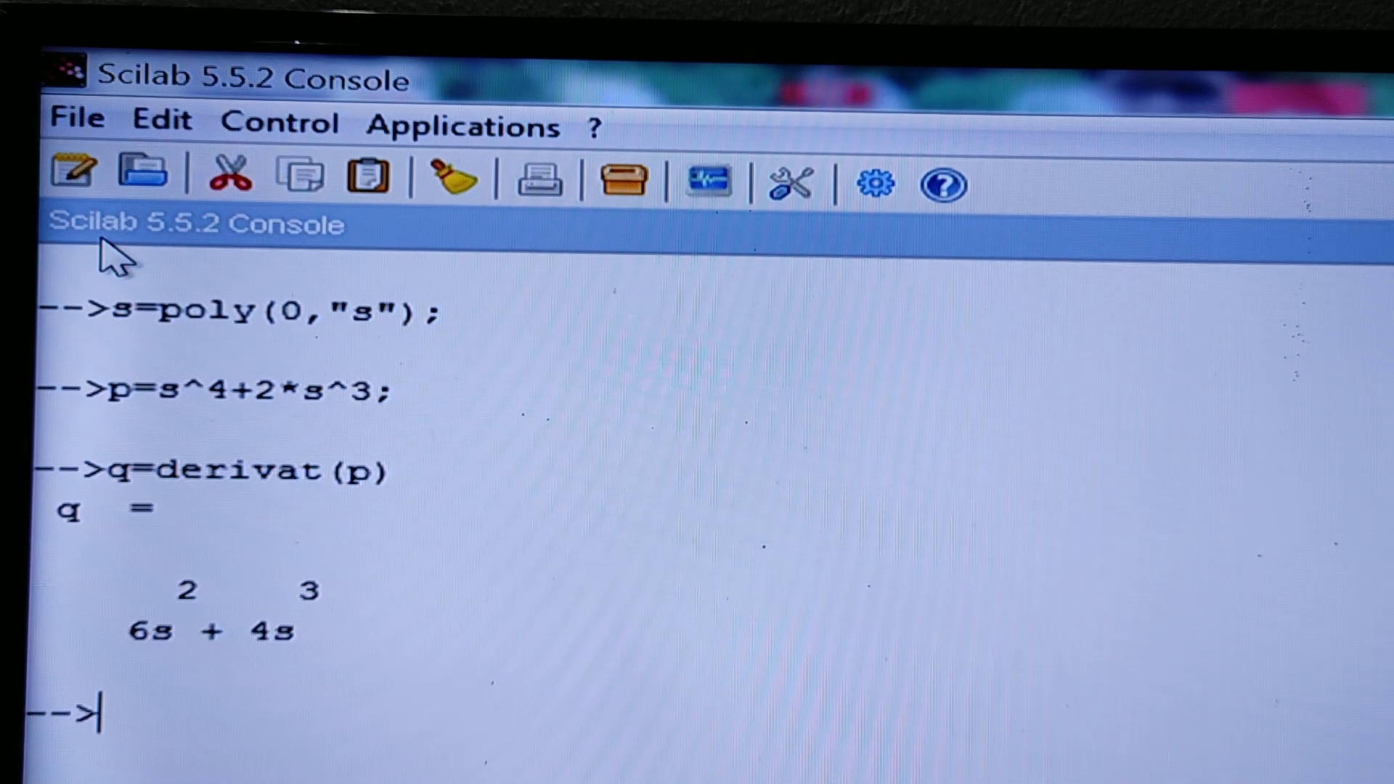
pyautogui.moveTo(222, 676)
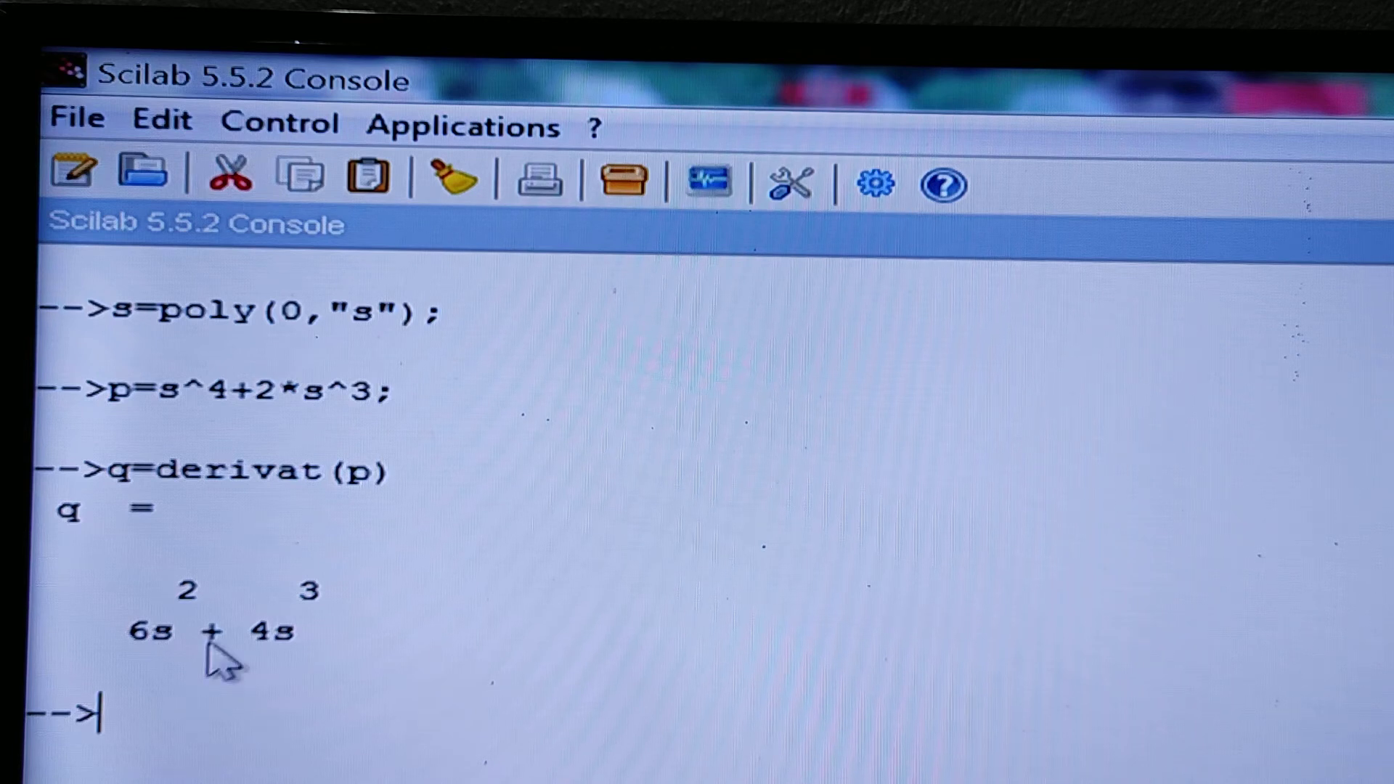